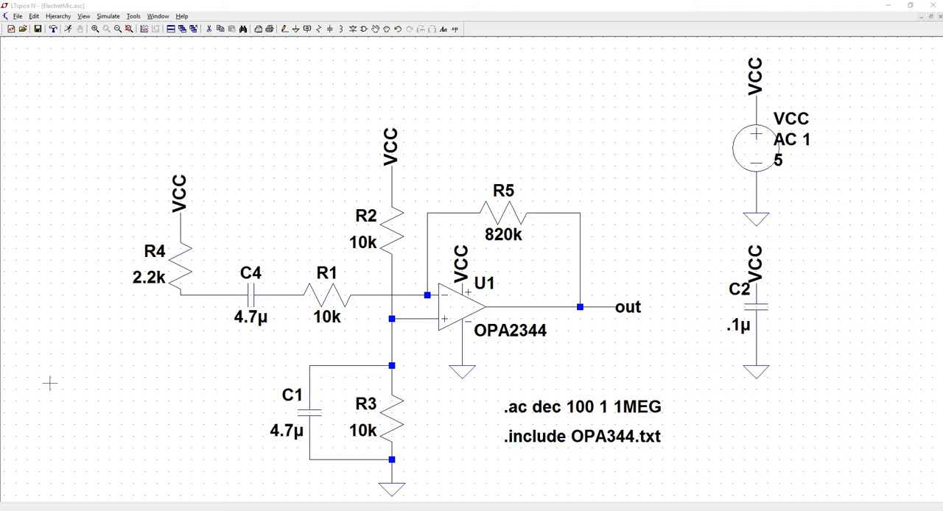
mouse_move(49, 402)
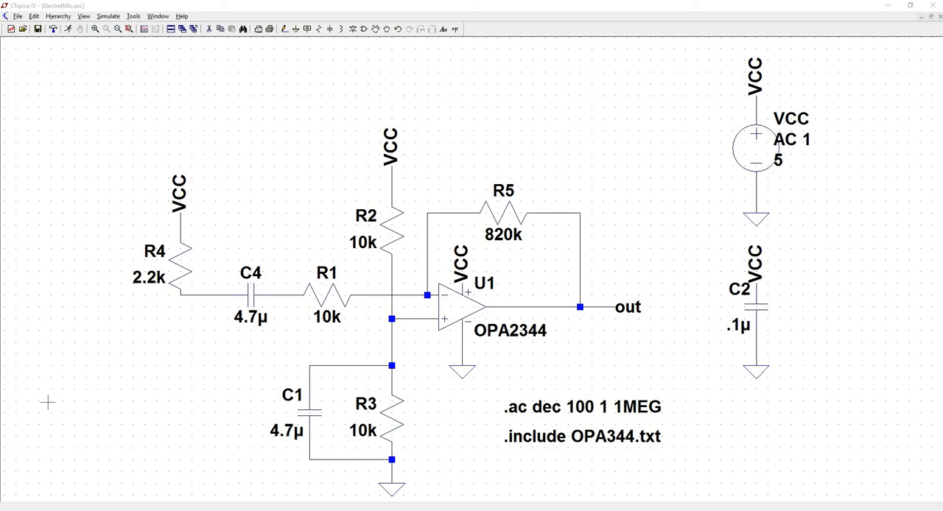
mouse_move(536, 150)
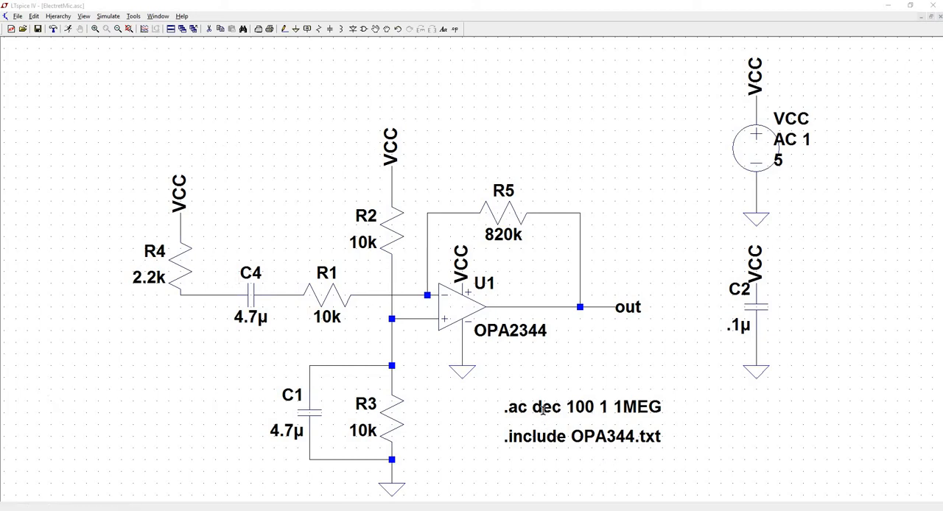
mouse_move(527, 407)
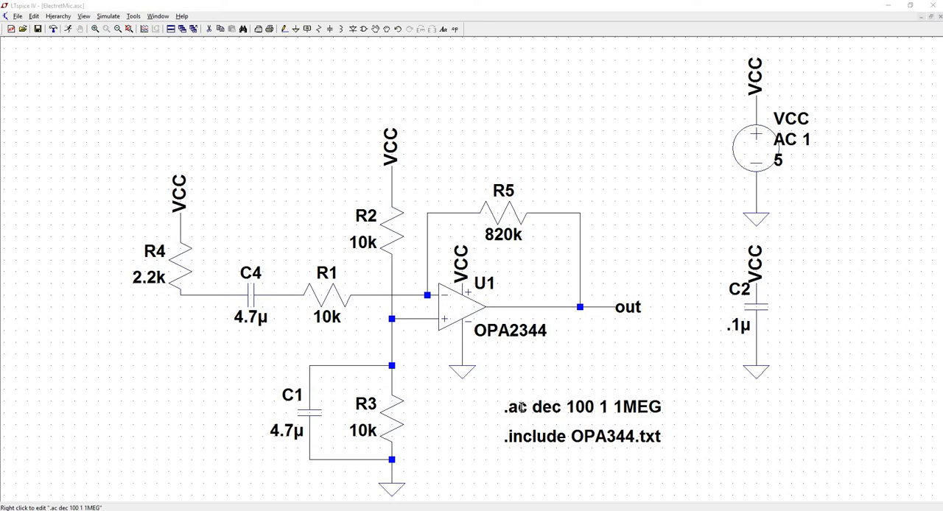
Change the .ac directive into a DC transfer analysis with output V(out) and source VCC.
double_click(520, 407)
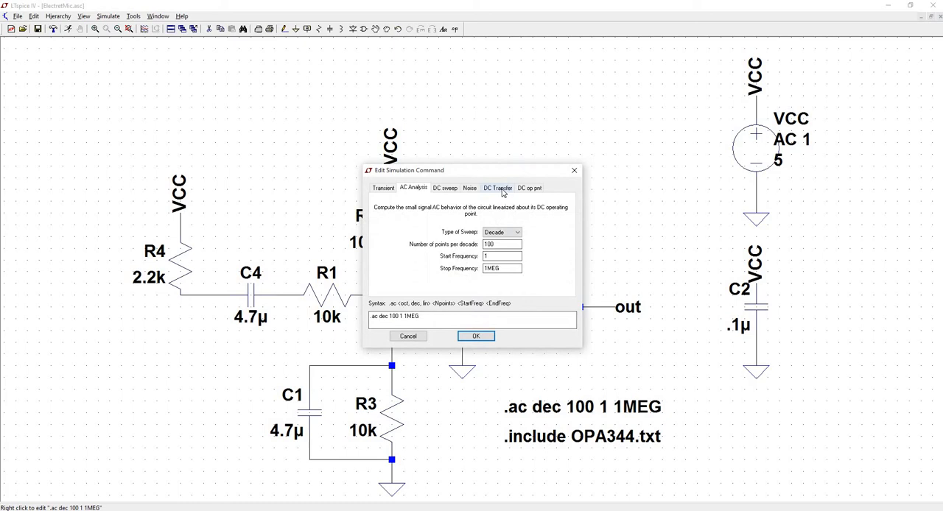
left_click(497, 187)
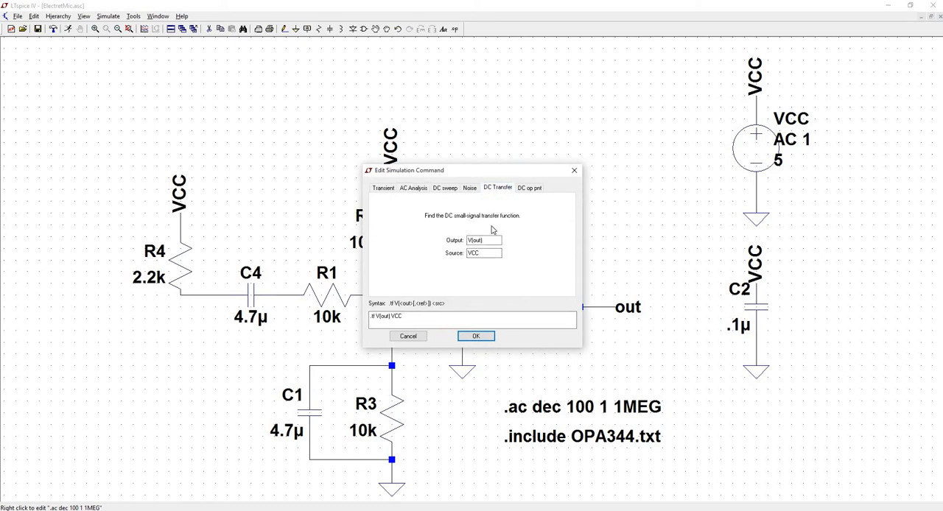
left_click_drag(472, 170, 303, 190)
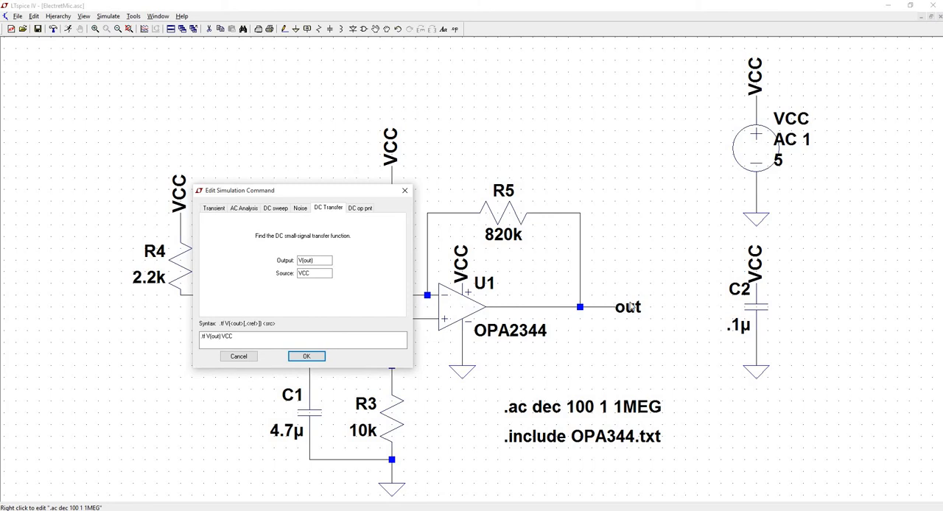
mouse_move(605, 321)
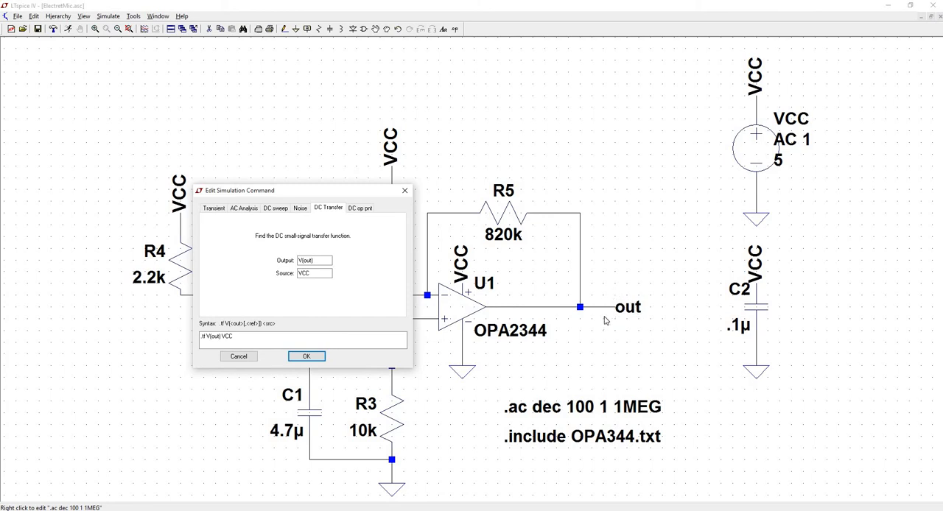
left_click(314, 260)
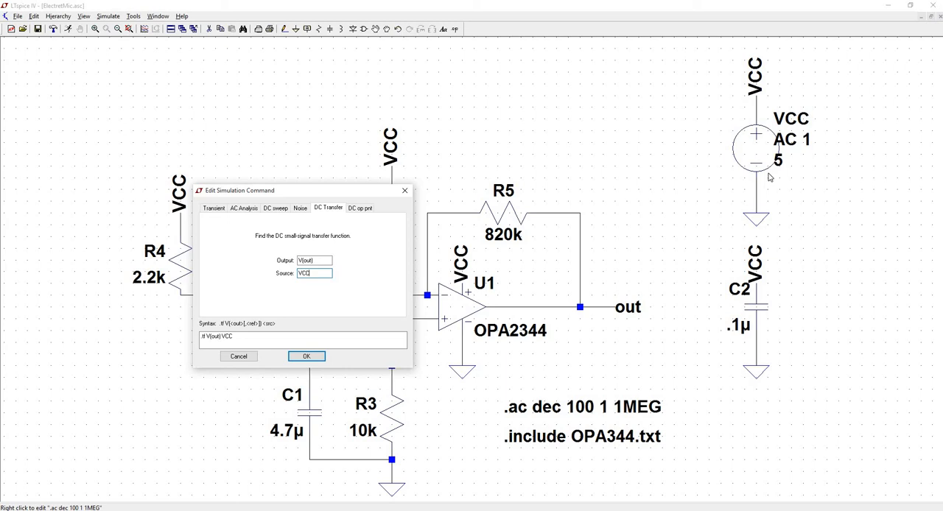
mouse_move(449, 357)
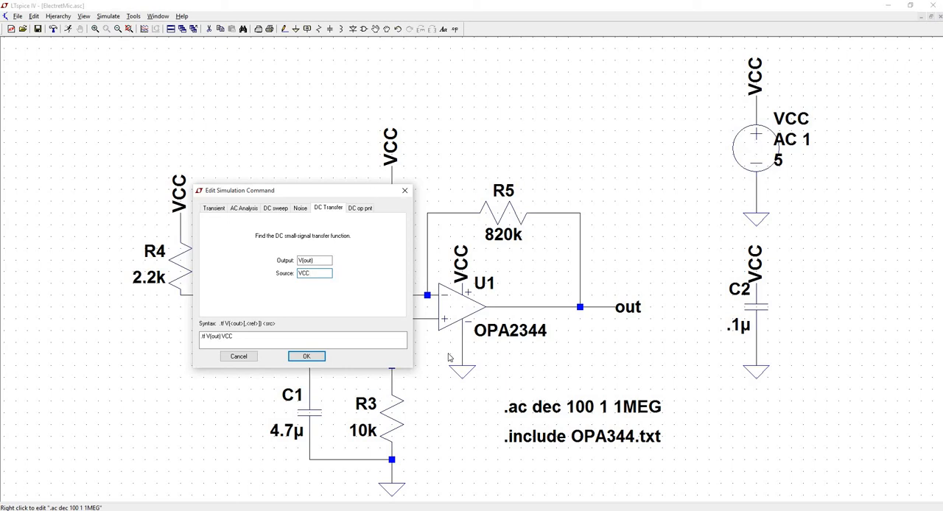
left_click(307, 356)
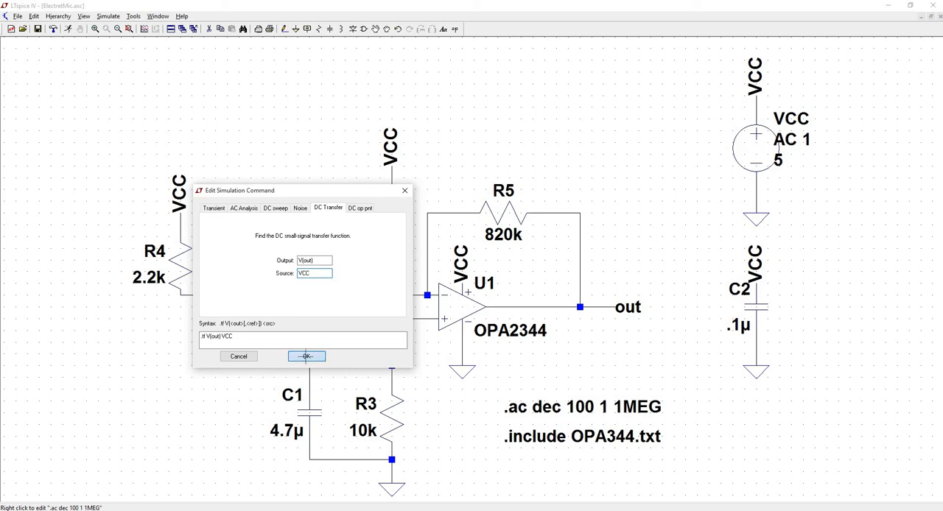
left_click(306, 356)
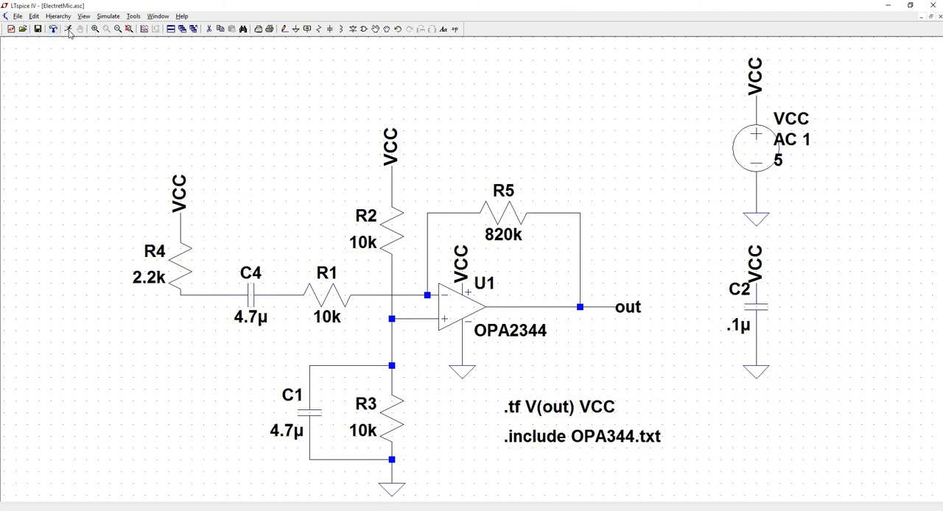
mouse_move(68, 29)
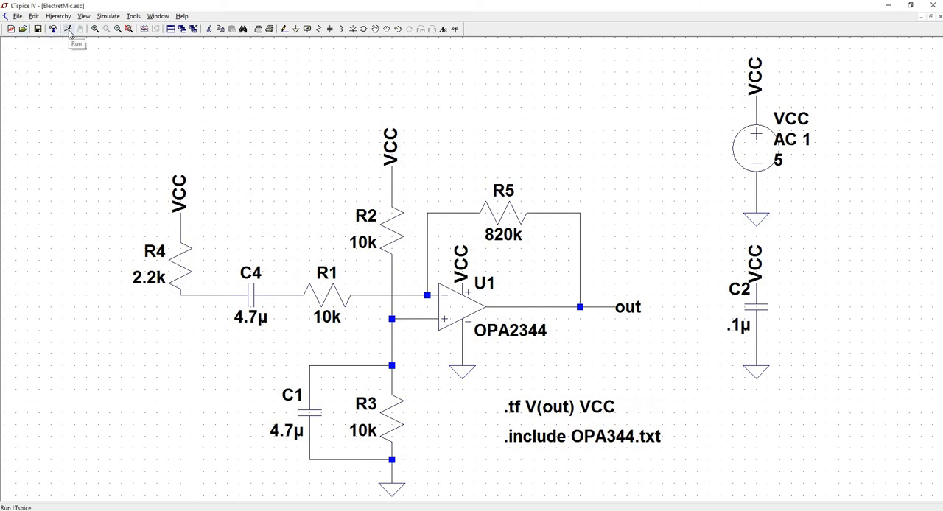
Run the simulation to get gain ~0.5, ~18.7k input and 0.015 ohm output impedance.
left_click(67, 28)
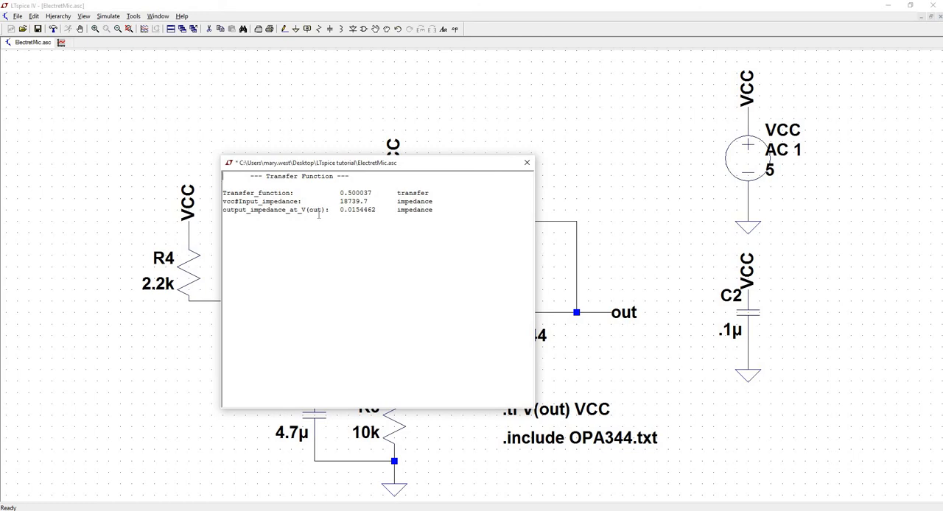
mouse_move(469, 225)
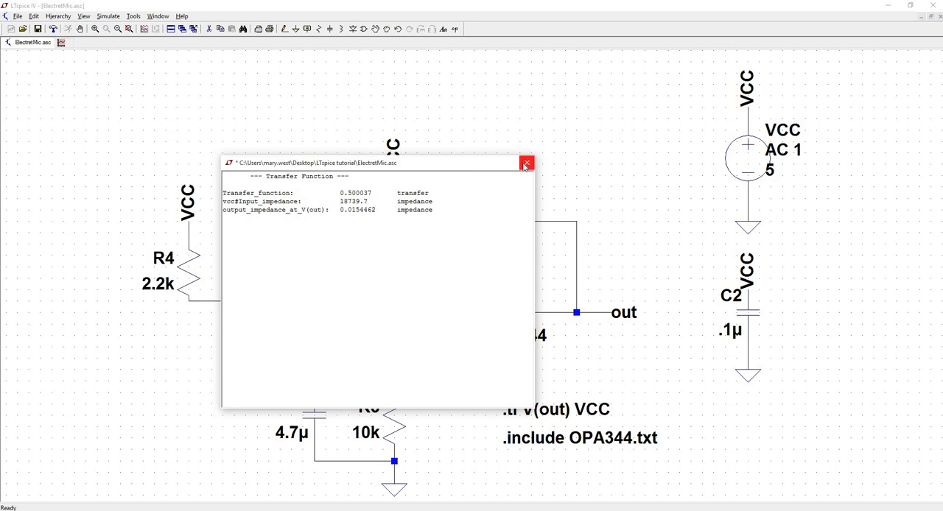
mouse_move(525, 163)
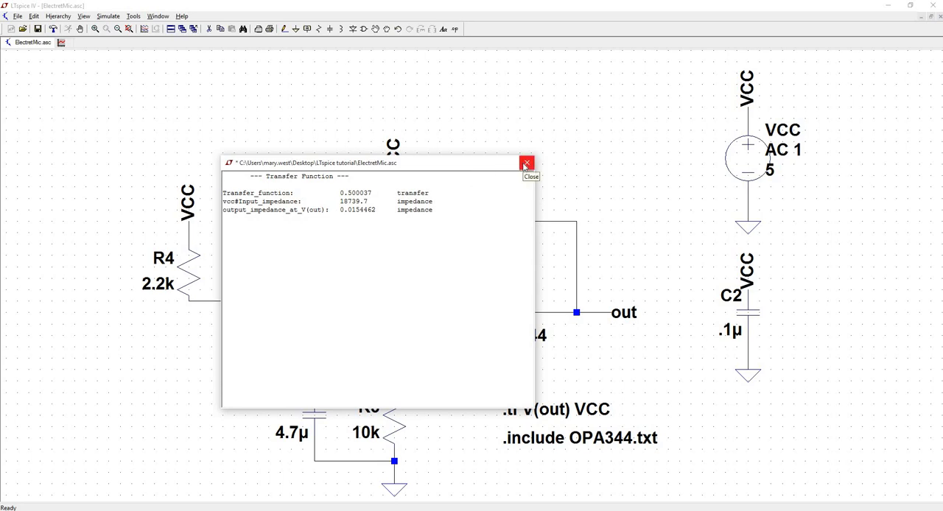